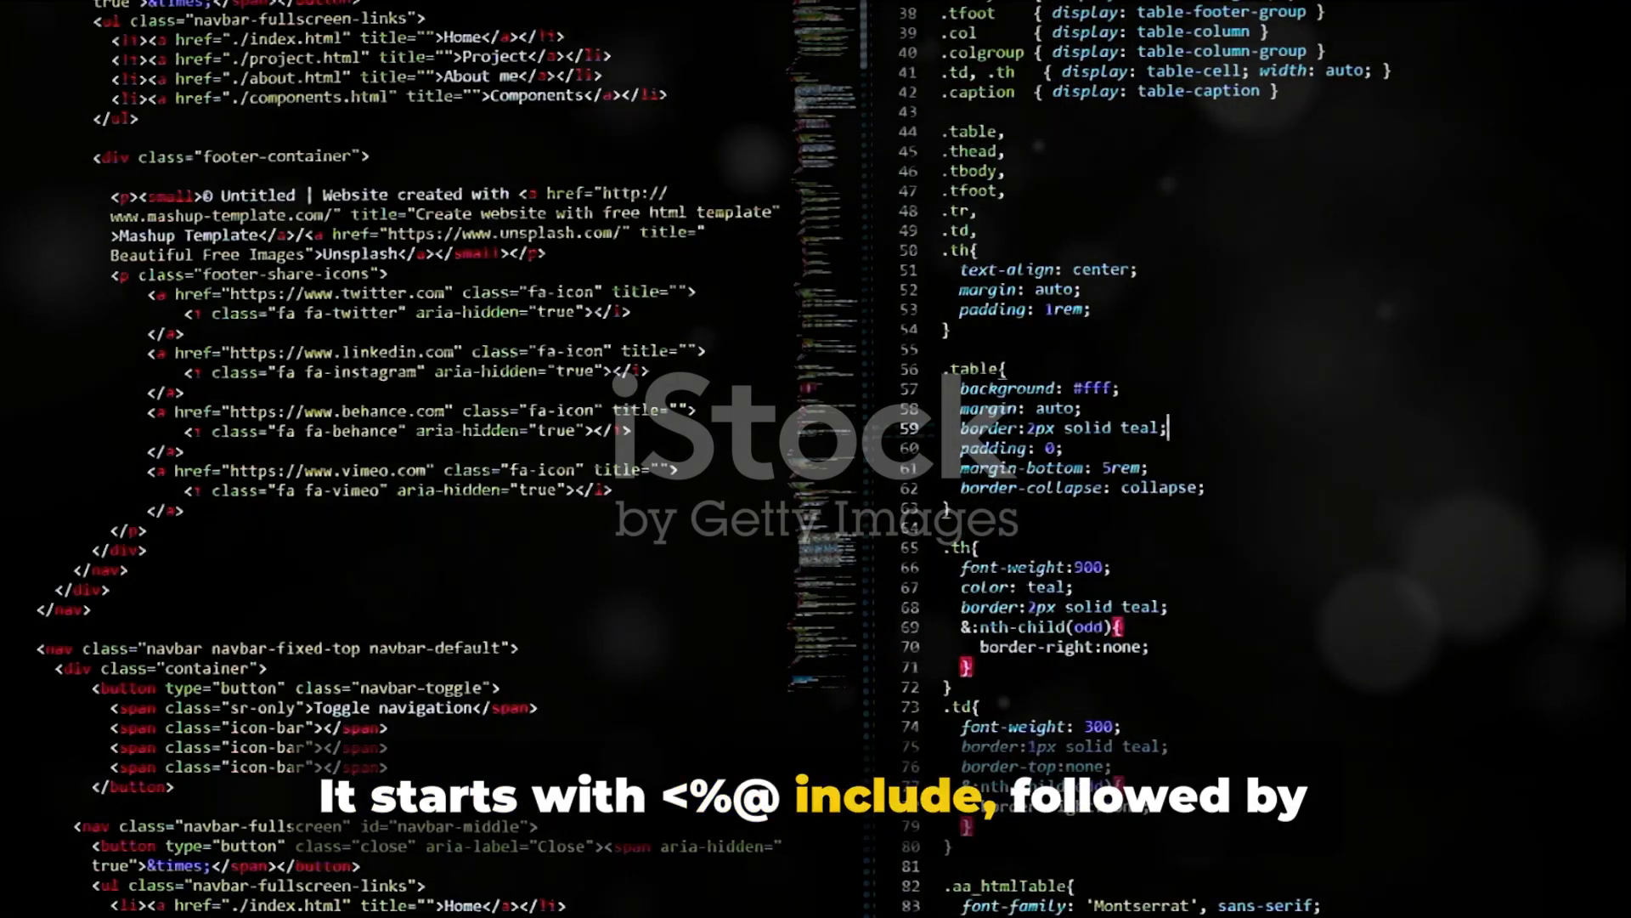
scroll("down", 3)
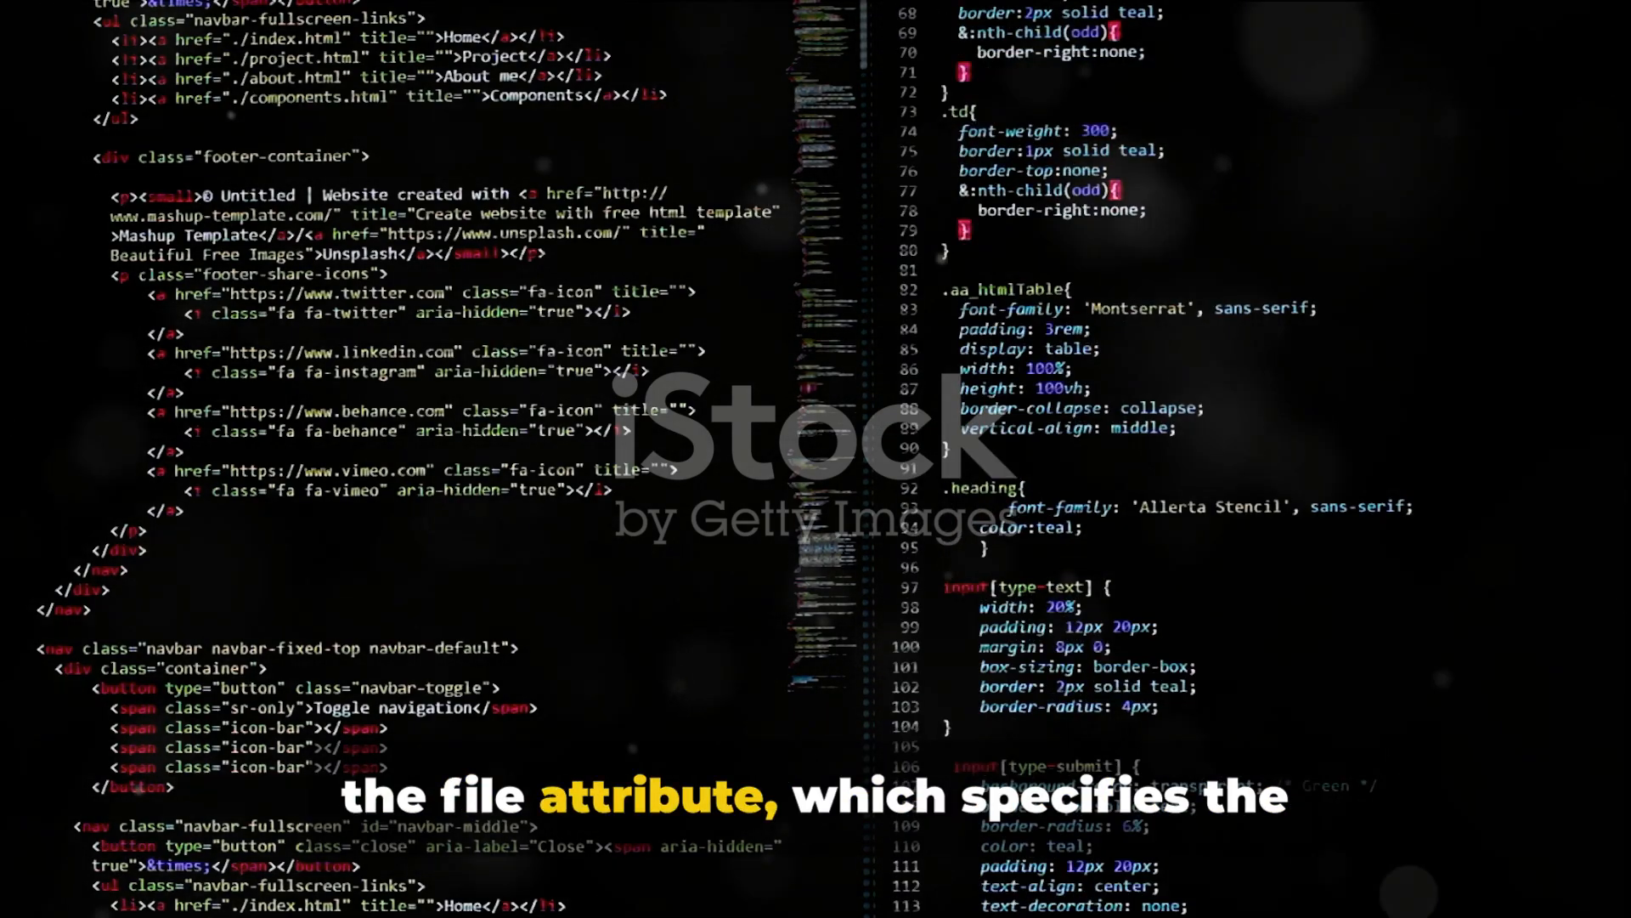